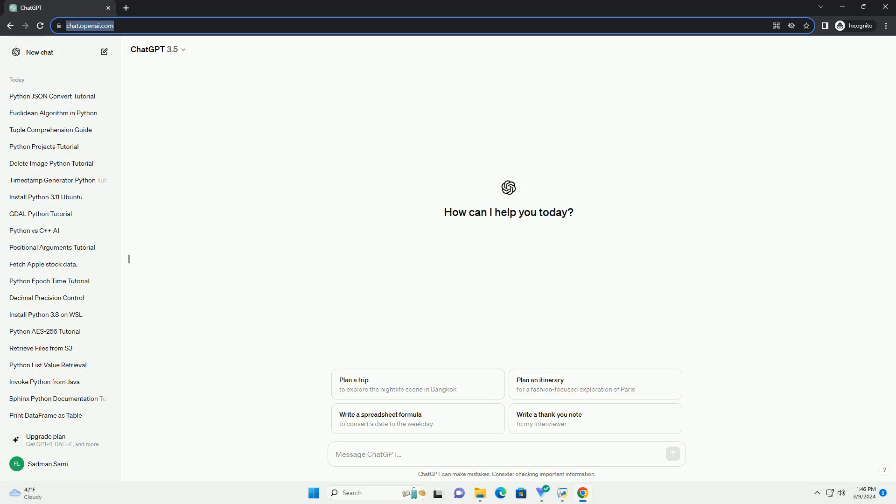
- Send ChatGPT a prompt requesting a Python list-combining tutorial with code examples
click(505, 454)
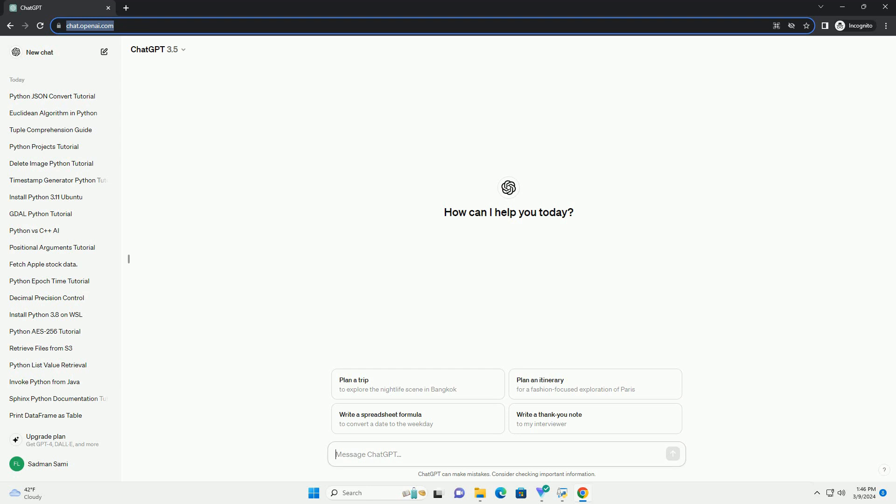
key(Return)
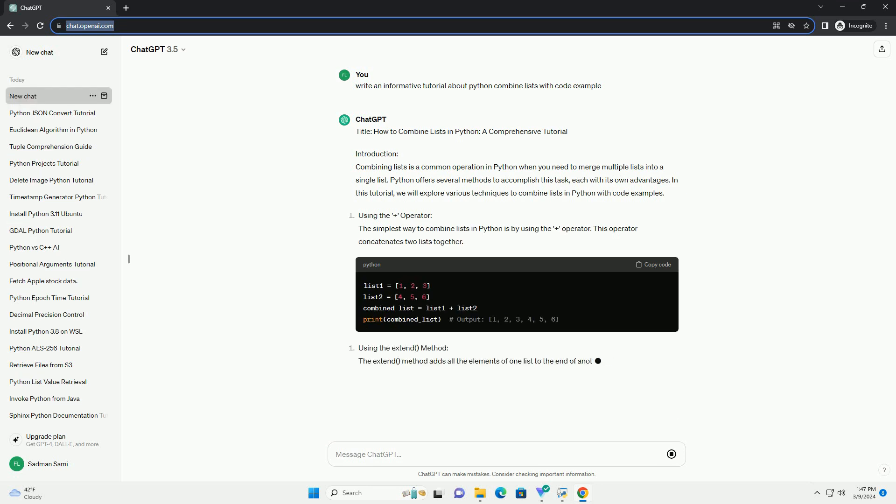
- Scroll down to follow the extend(), append loop and itertools.chain() sections as they generate
scroll(down, 3)
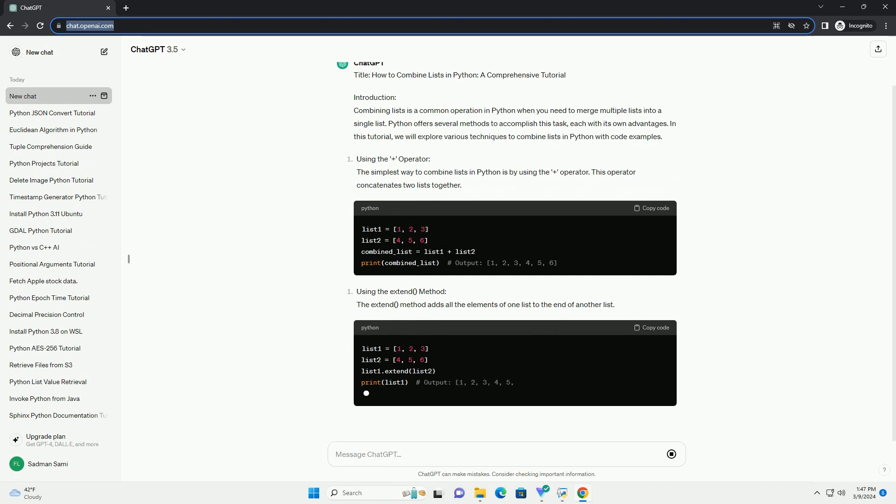
scroll(down, 3)
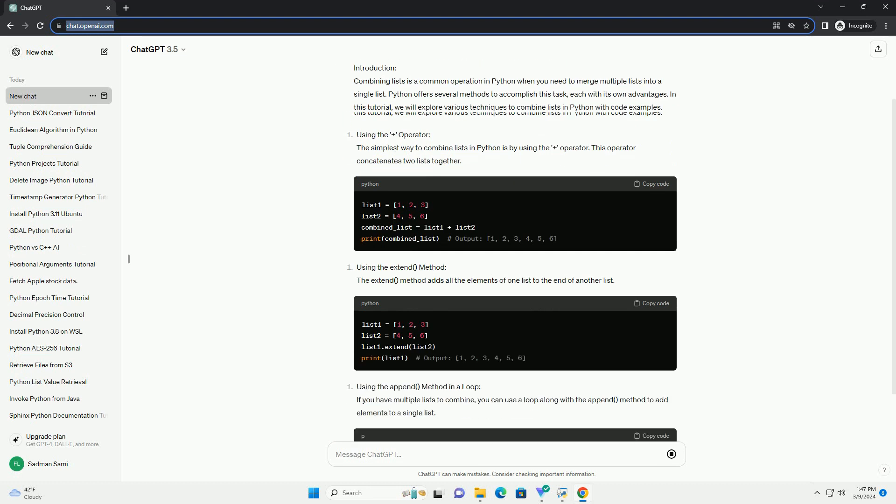
scroll(down, 3)
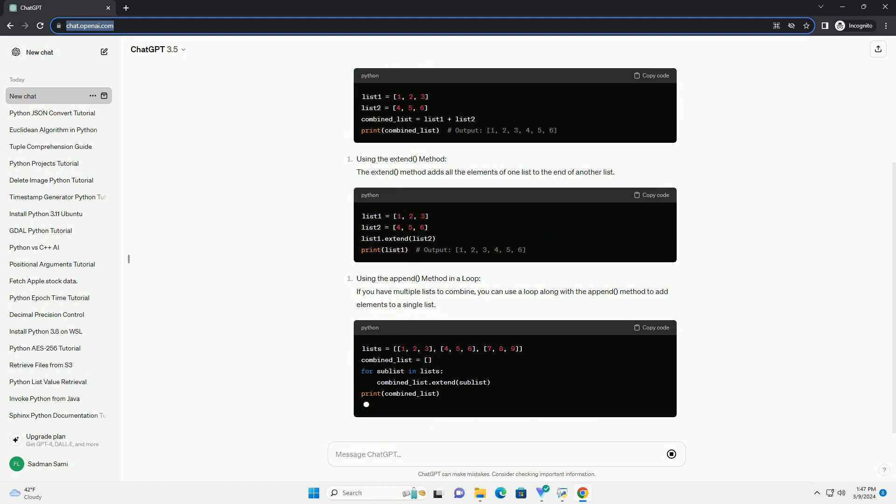
scroll(down, 3)
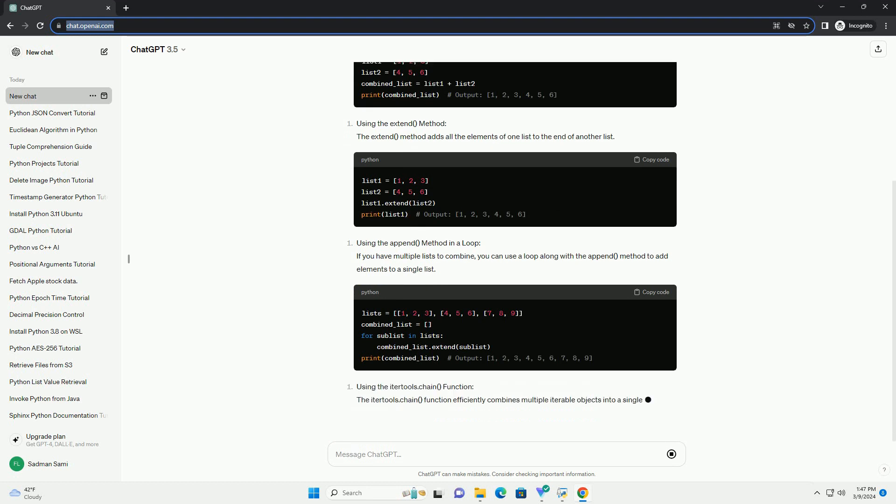